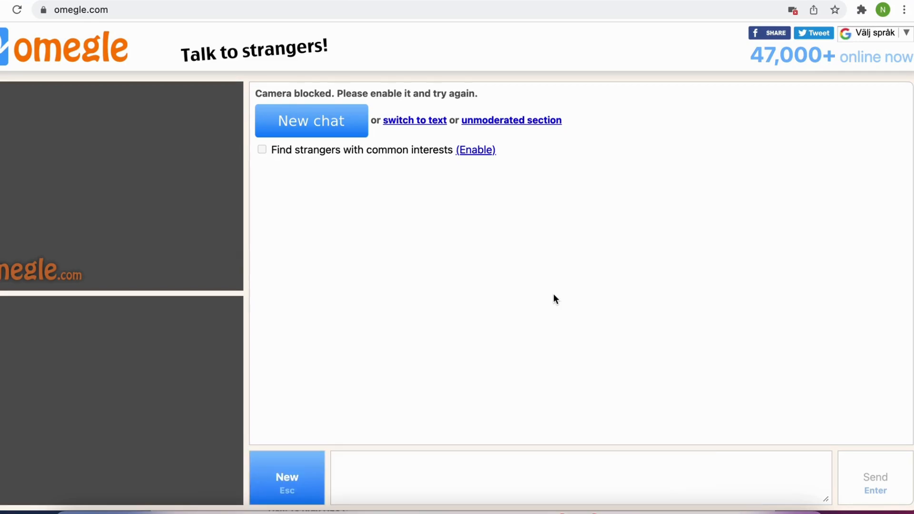
mouse_move(556, 299)
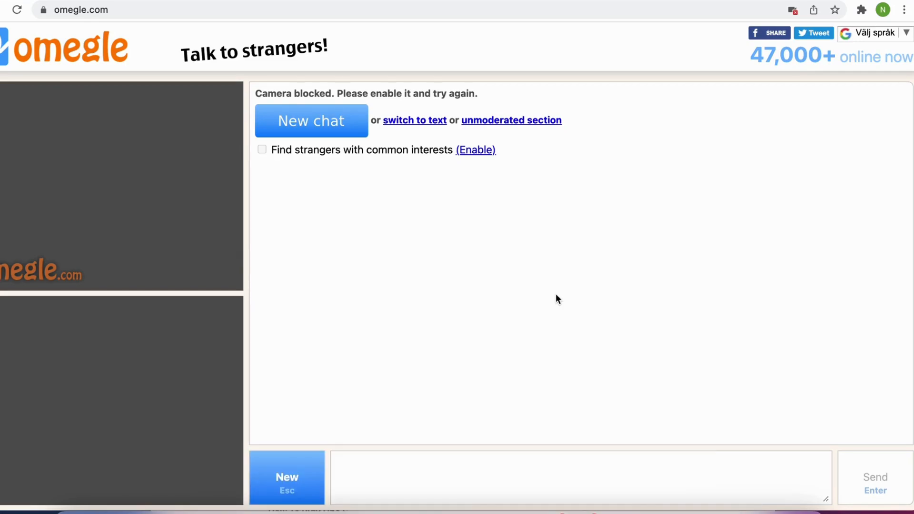
mouse_move(558, 291)
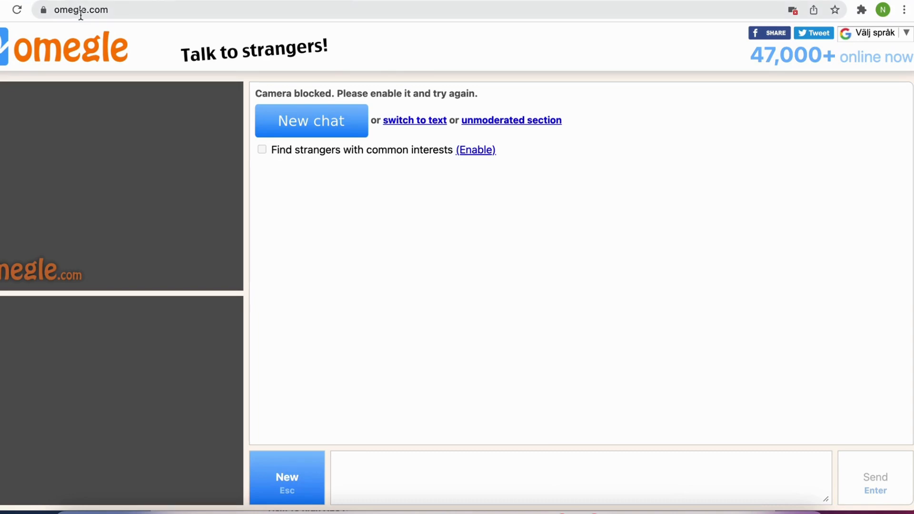
mouse_move(125, 11)
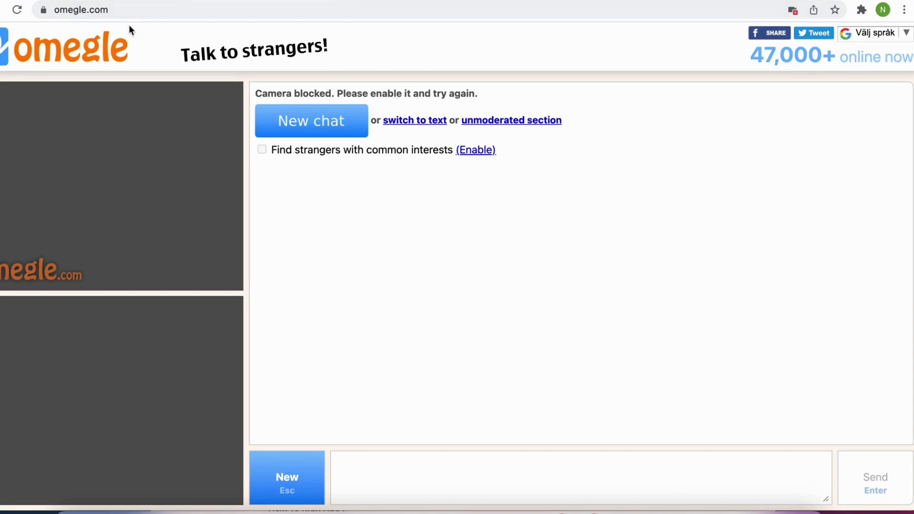
mouse_move(253, 169)
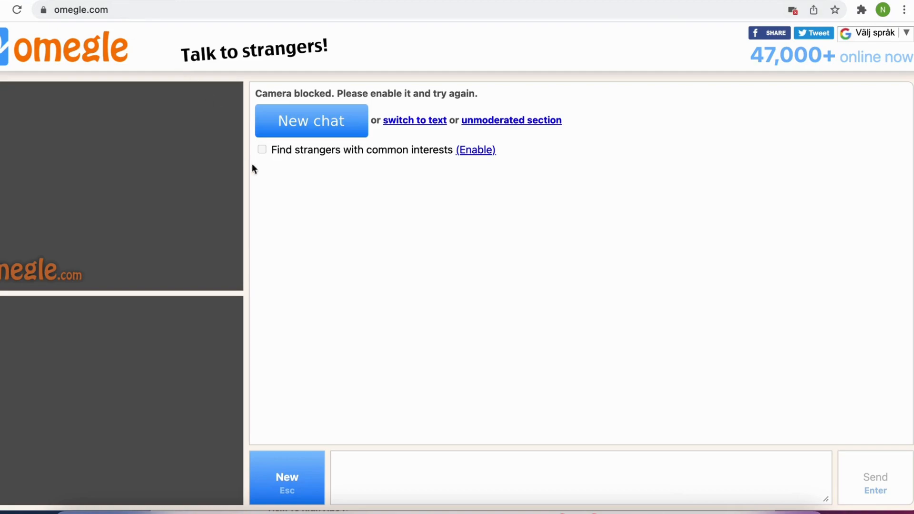
mouse_move(898, 86)
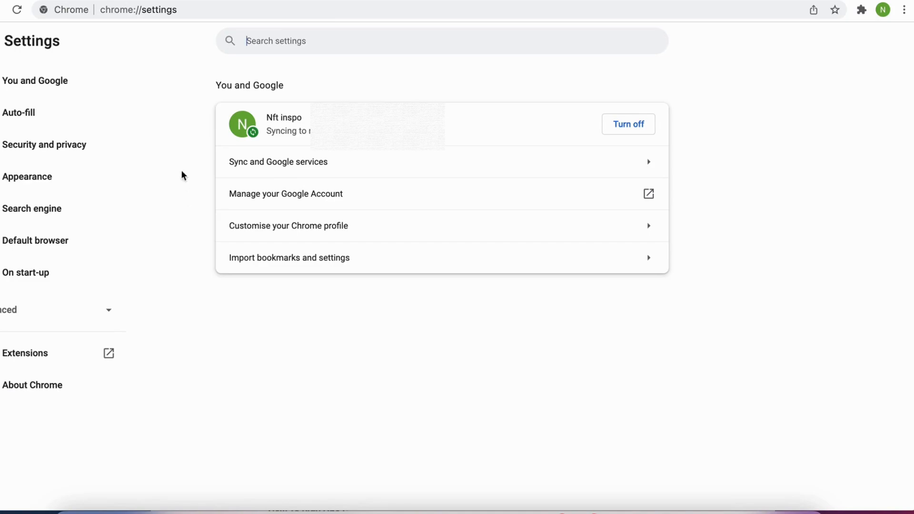
Show the Security and privacy section of Chrome's settings.
click(45, 144)
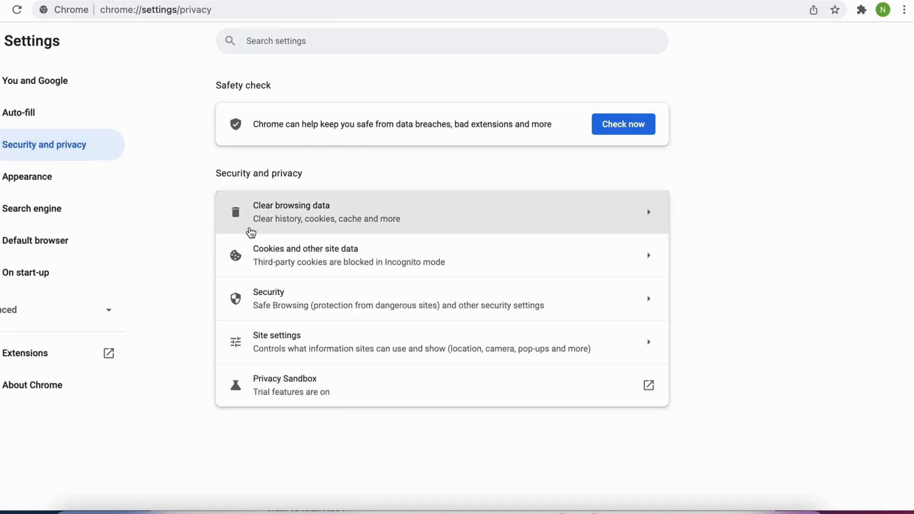
Clear cookies and cached images and files for All time from the Clear browsing data dialog.
click(291, 211)
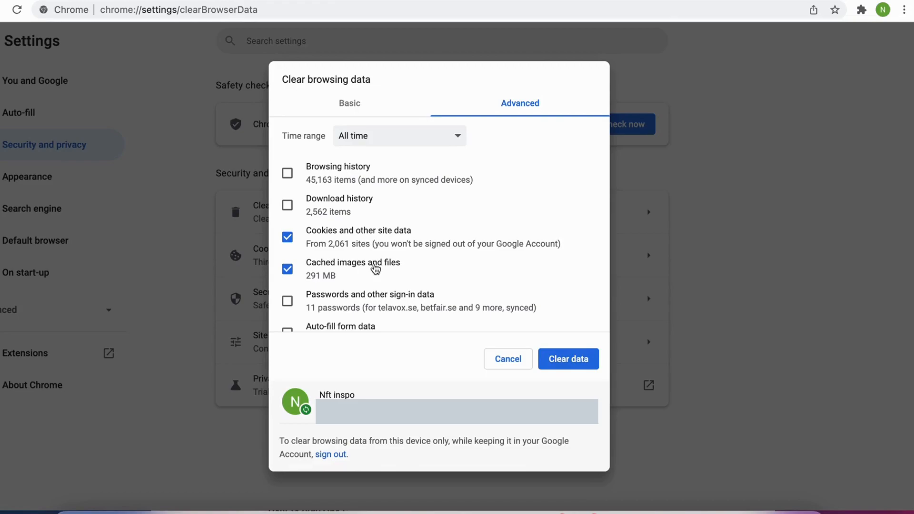
mouse_move(387, 180)
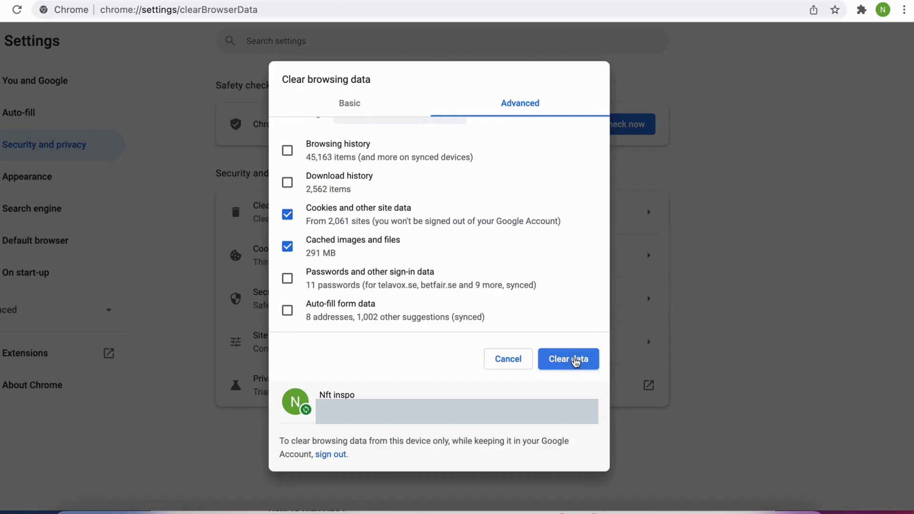
click(567, 359)
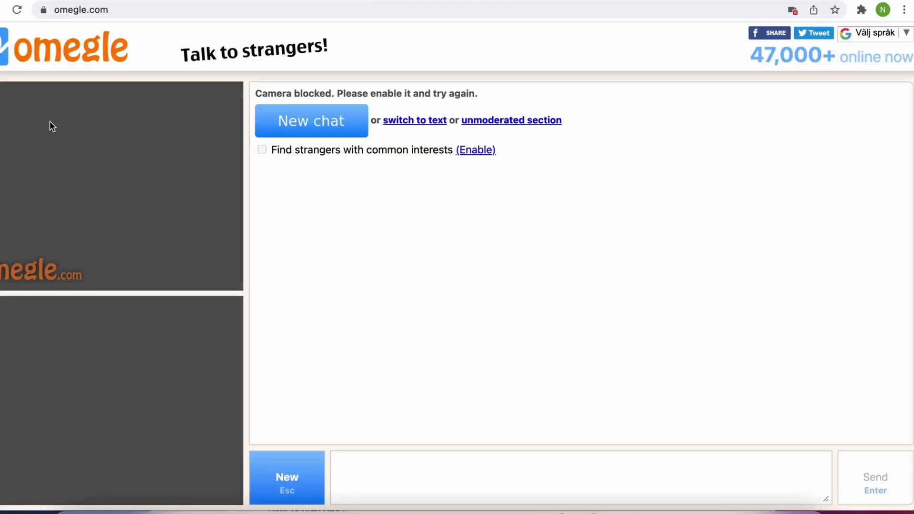